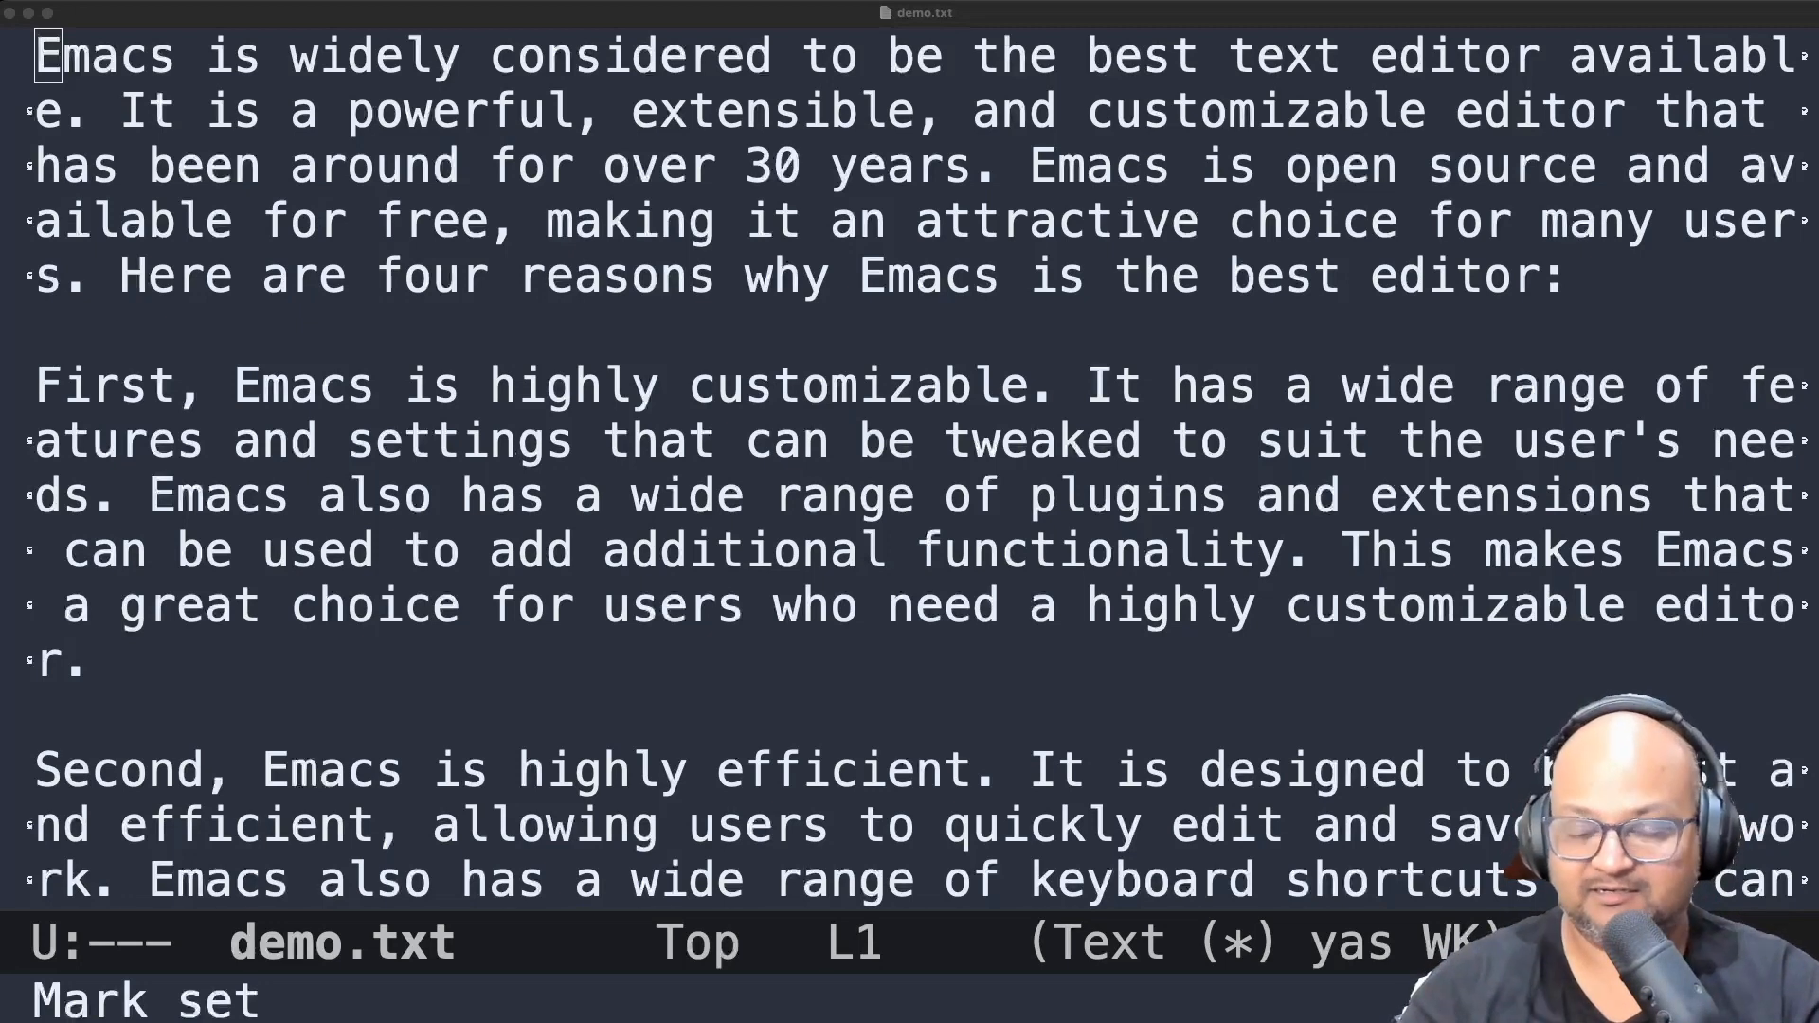
pyautogui.moveTo(1345, 858)
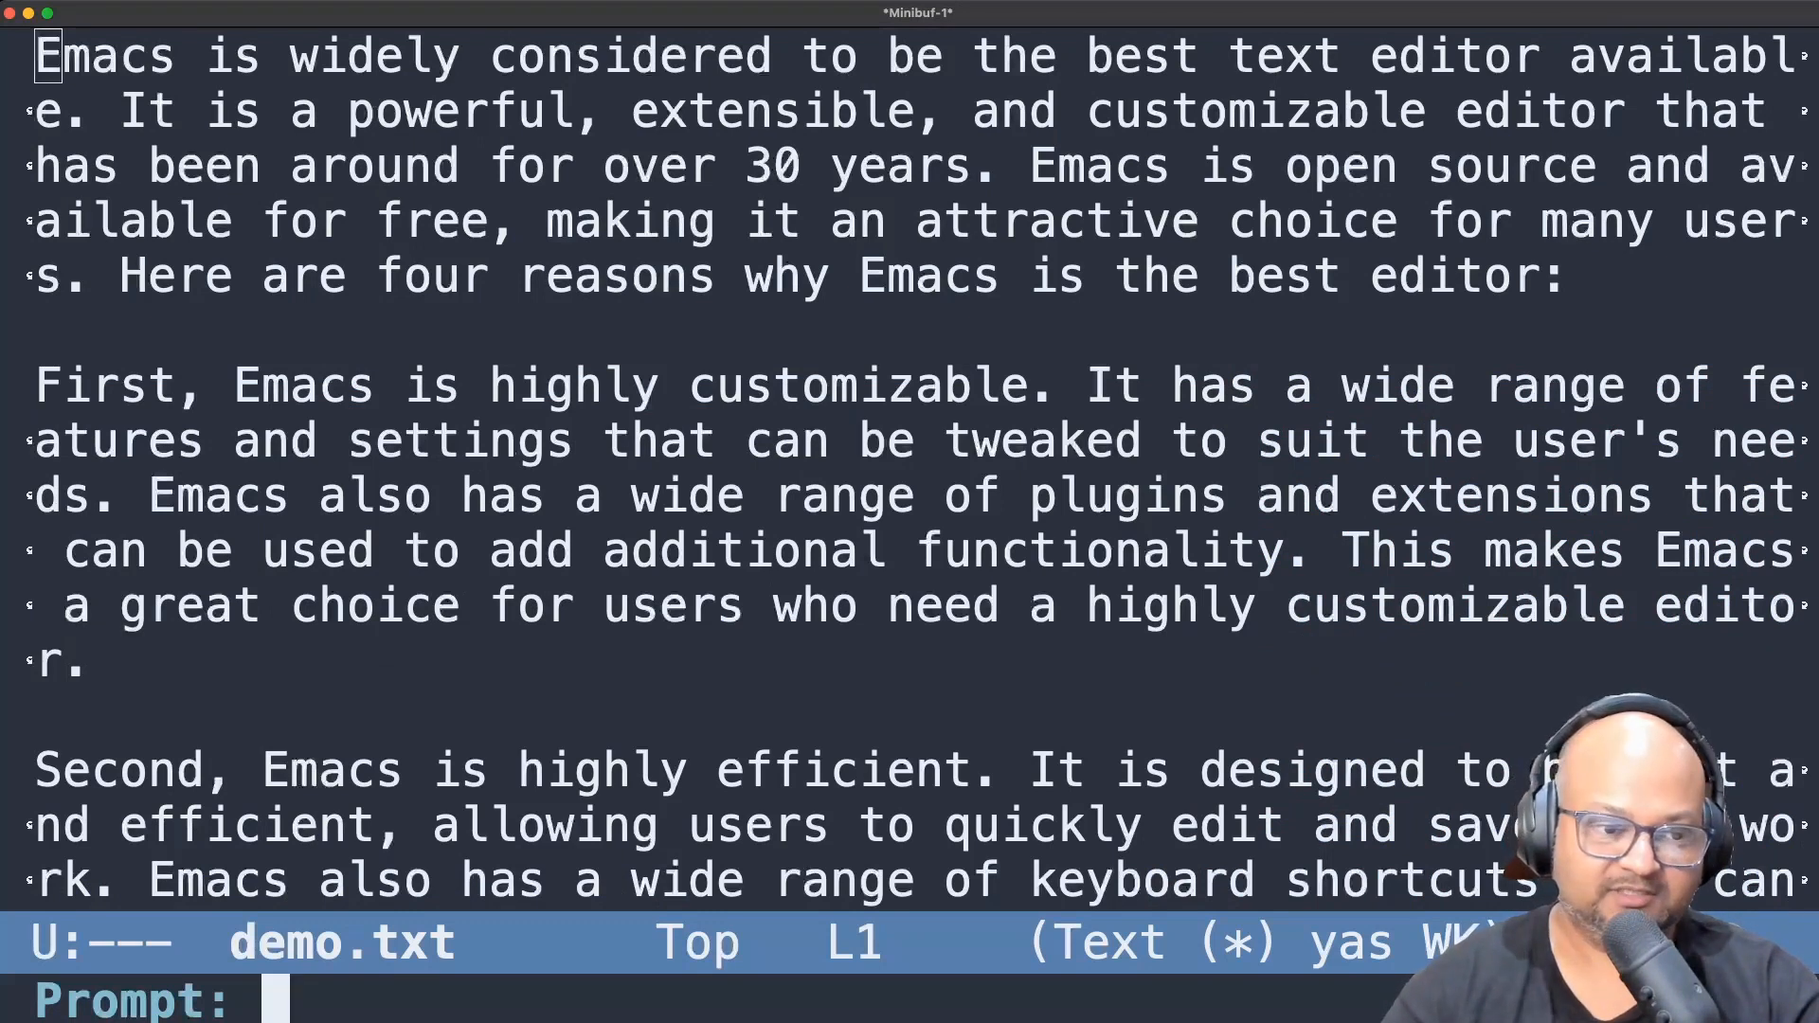
# Step: Ask GPT to remove all blank lines from demo.txt and scroll through the result
pyautogui.write('remove all bla')
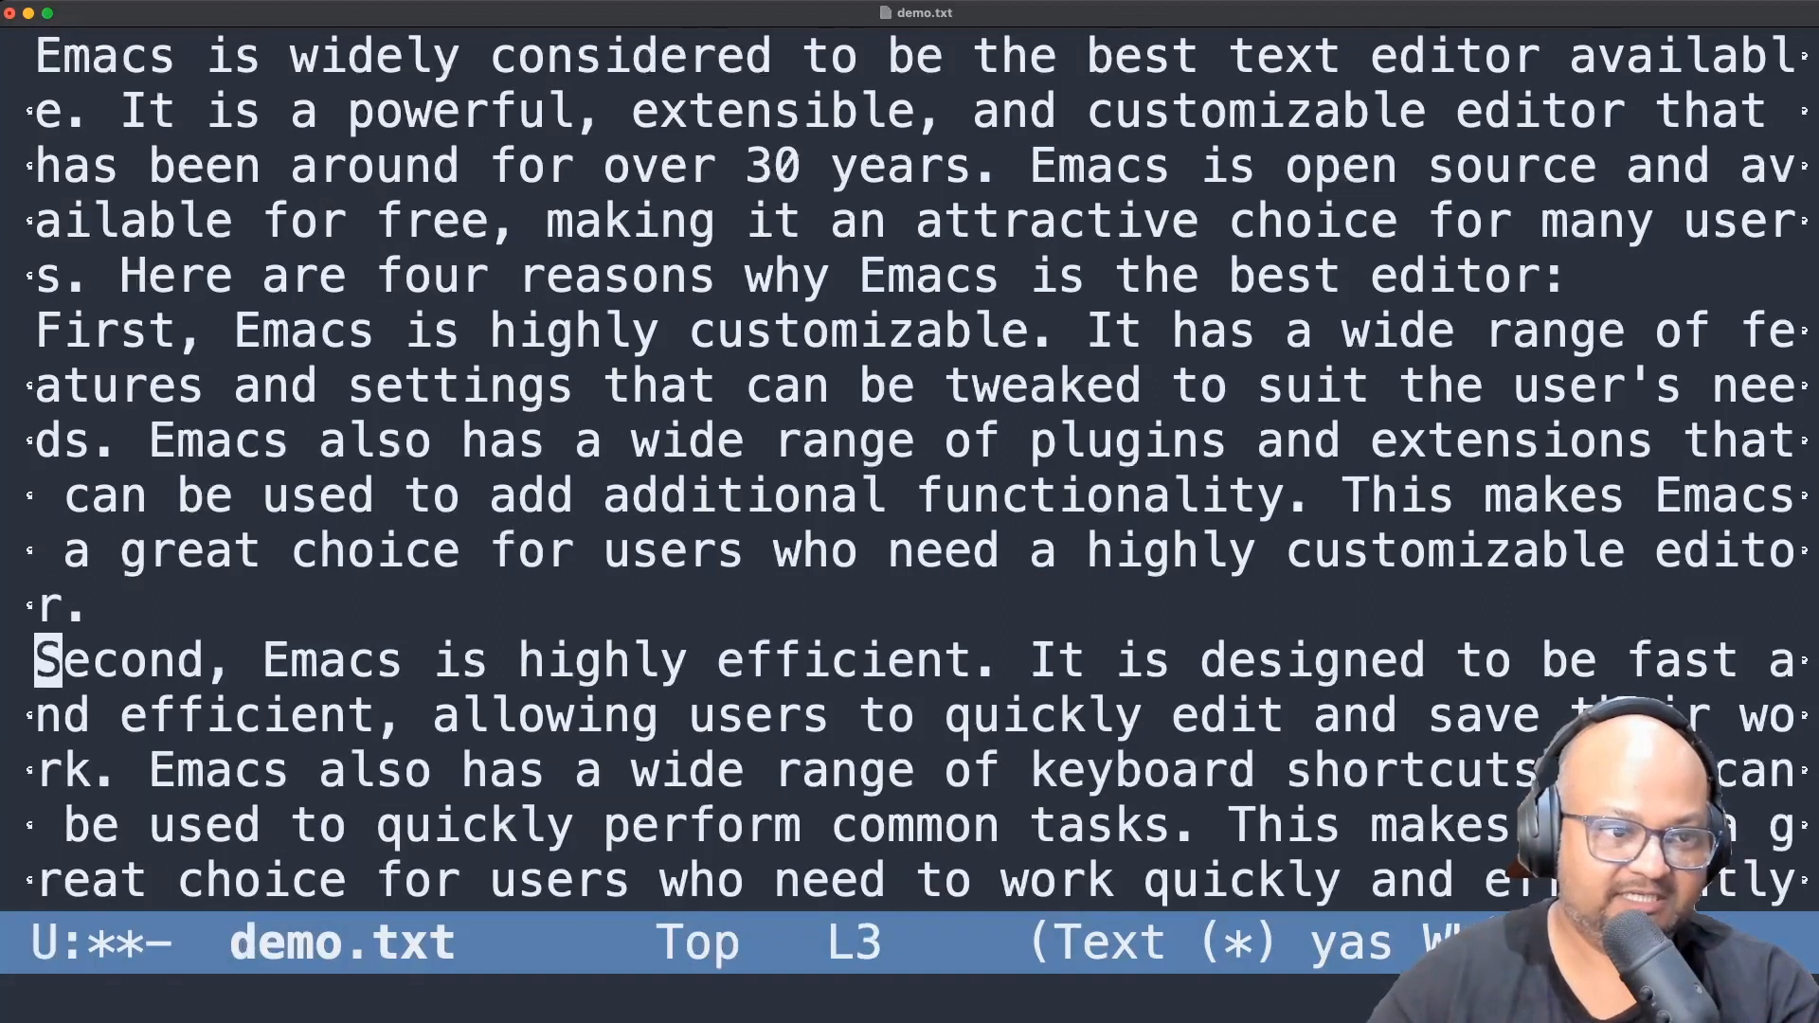
pyautogui.scroll(-3)
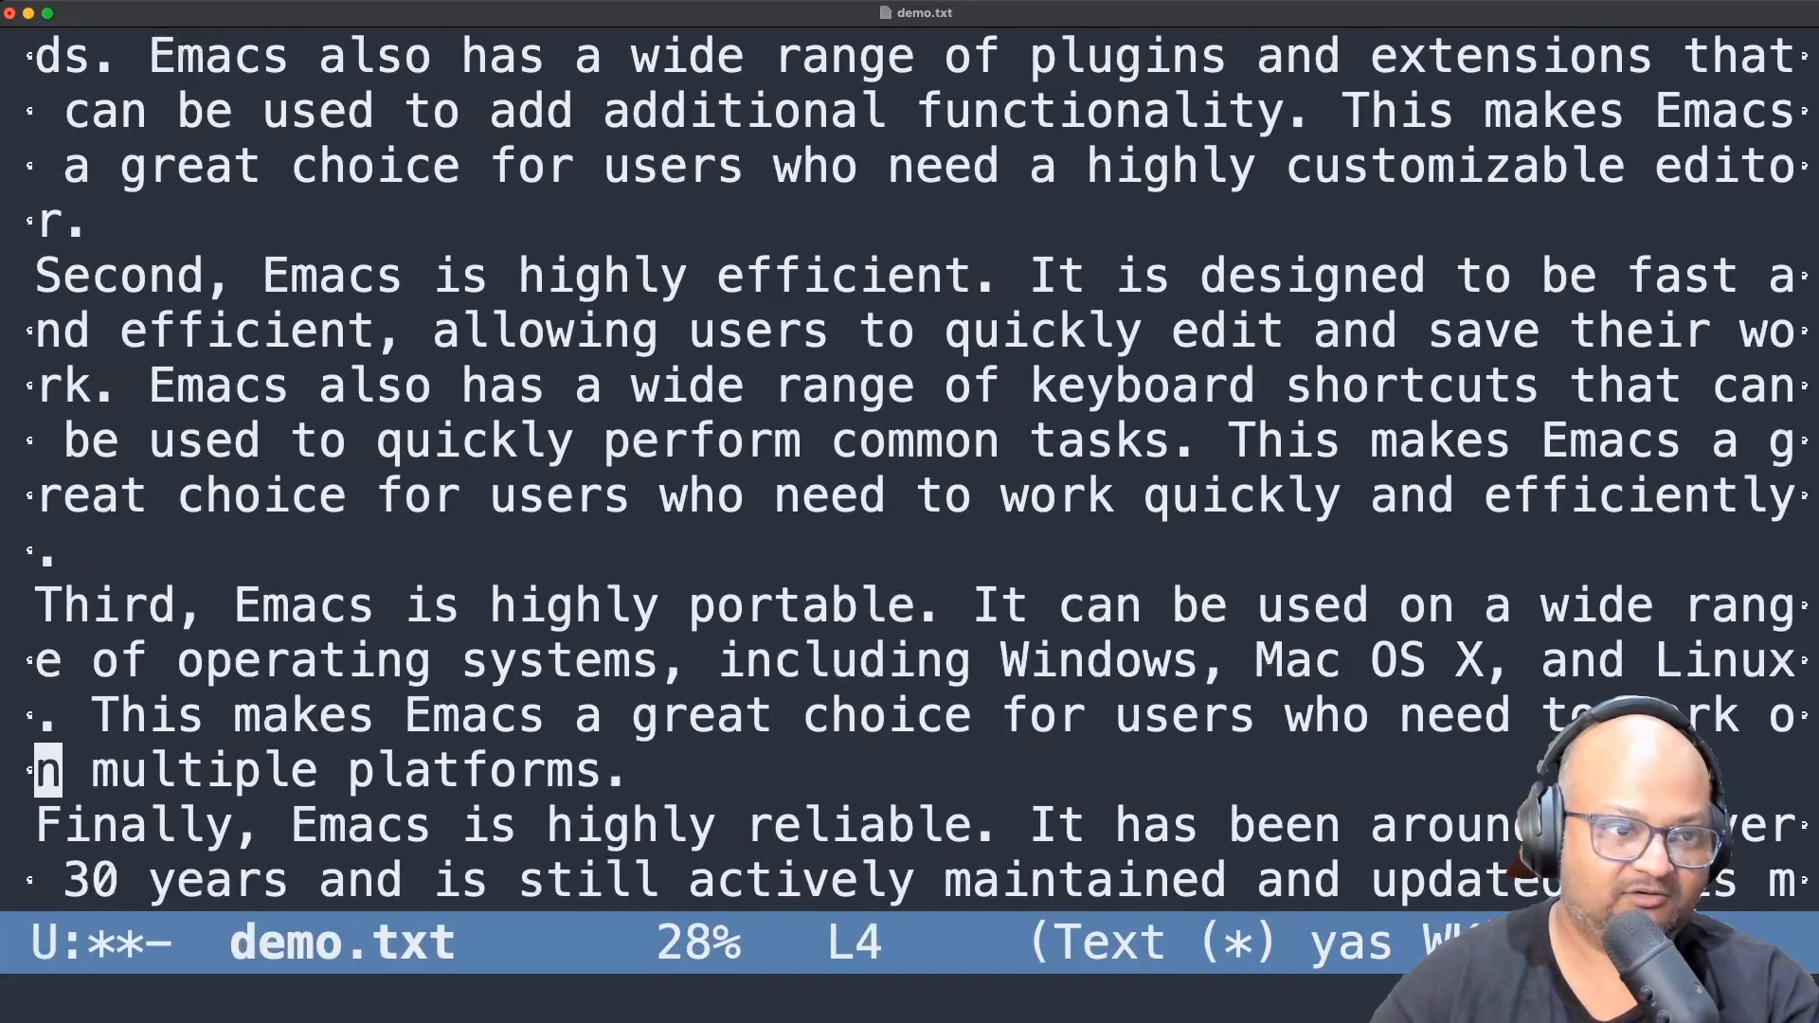
pyautogui.scroll(-3)
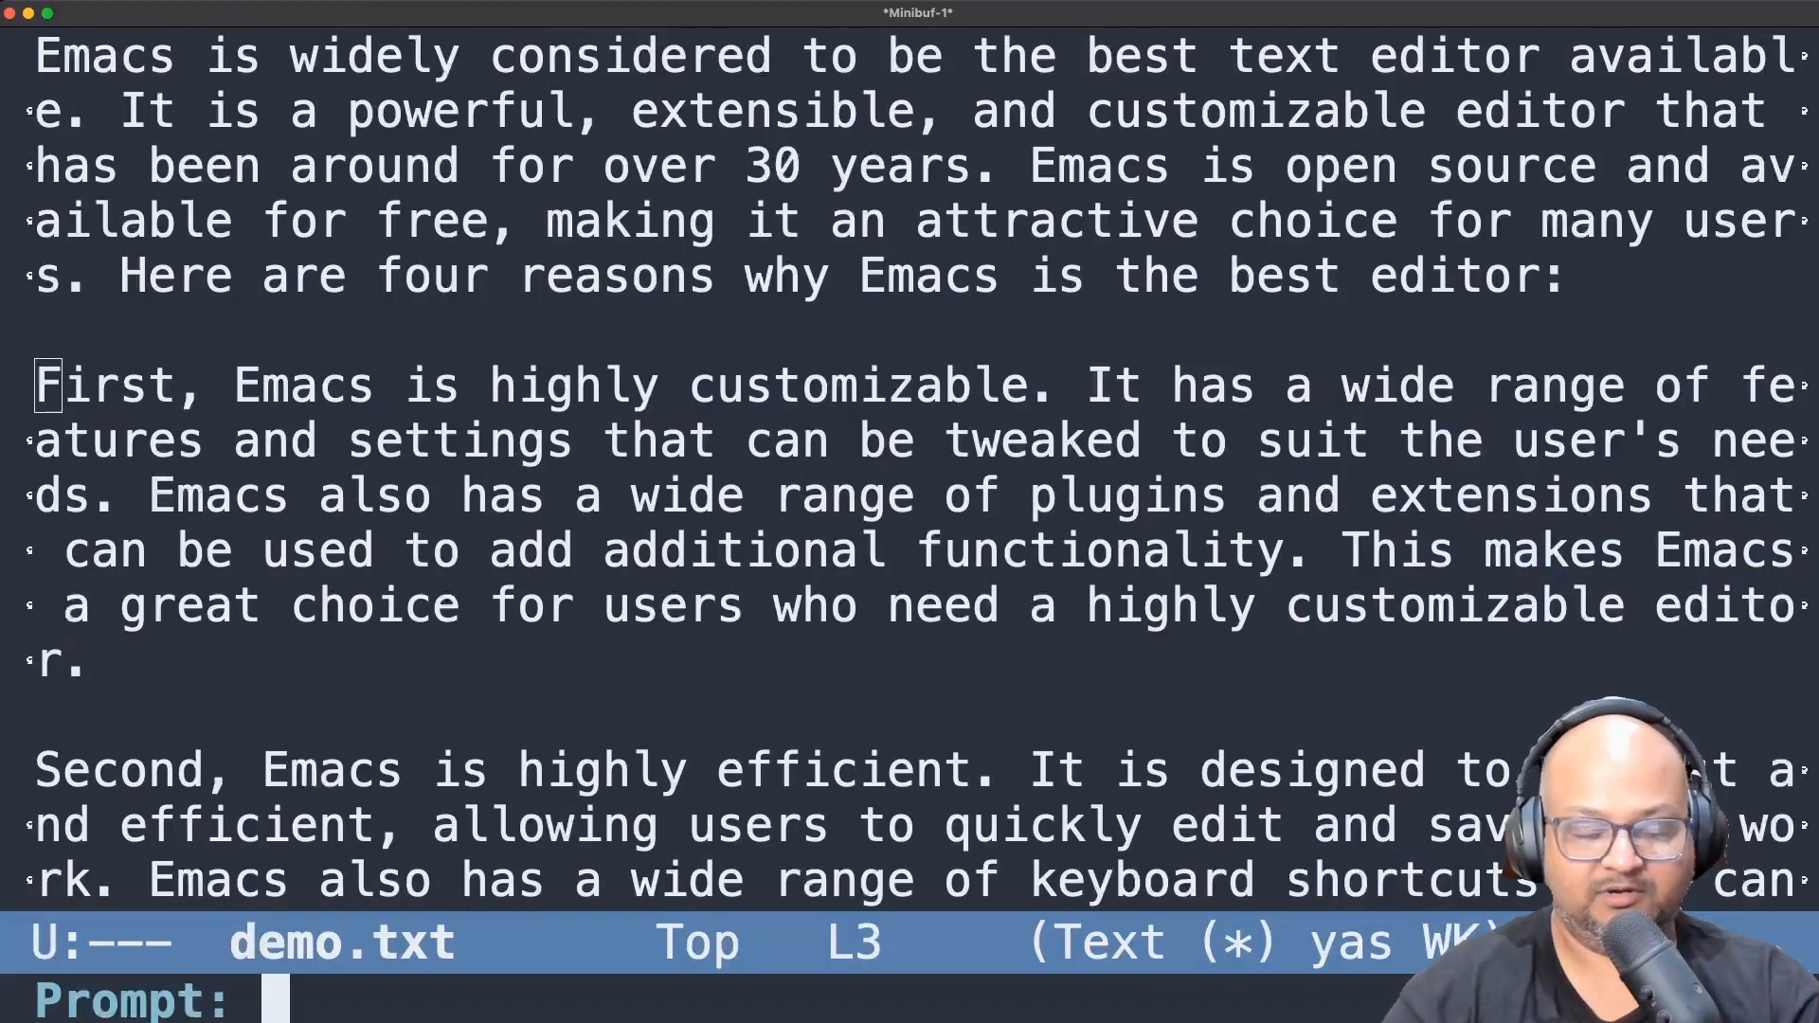
# Step: Ask GPT to delete every word starting with 'e' and review the resulting buffer
pyautogui.write('delete every word t')
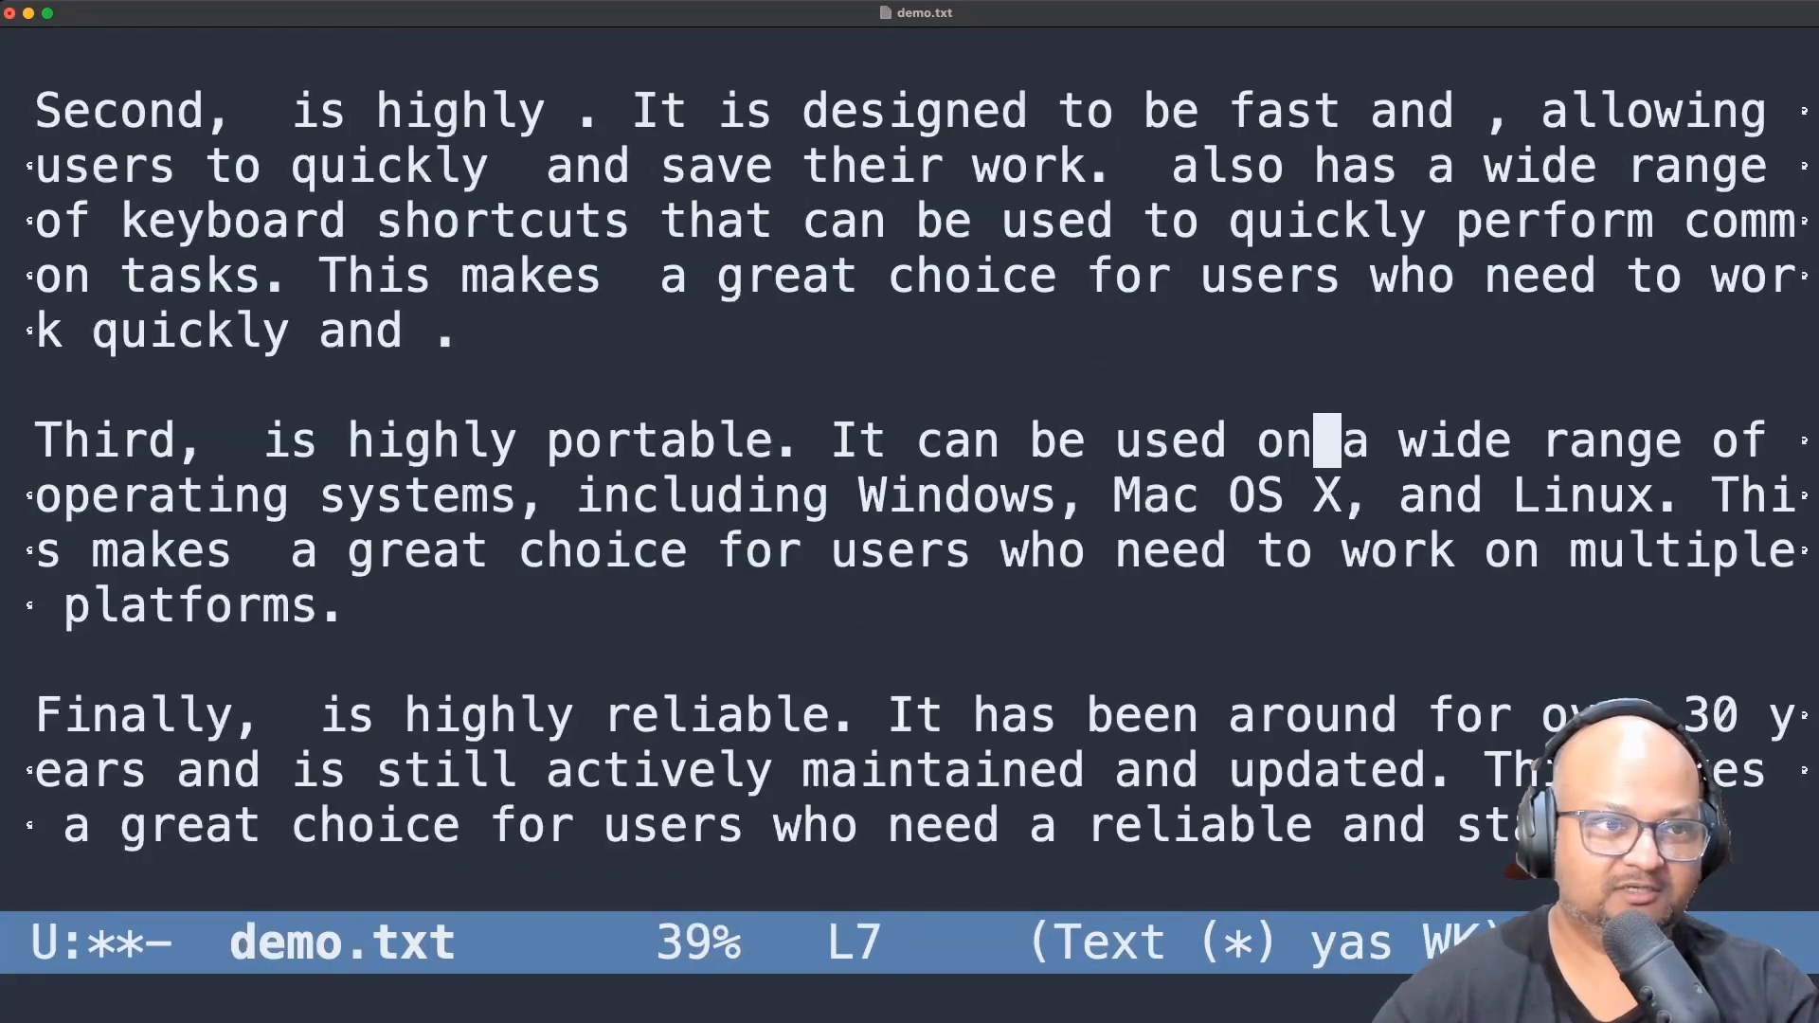
pyautogui.scroll(3)
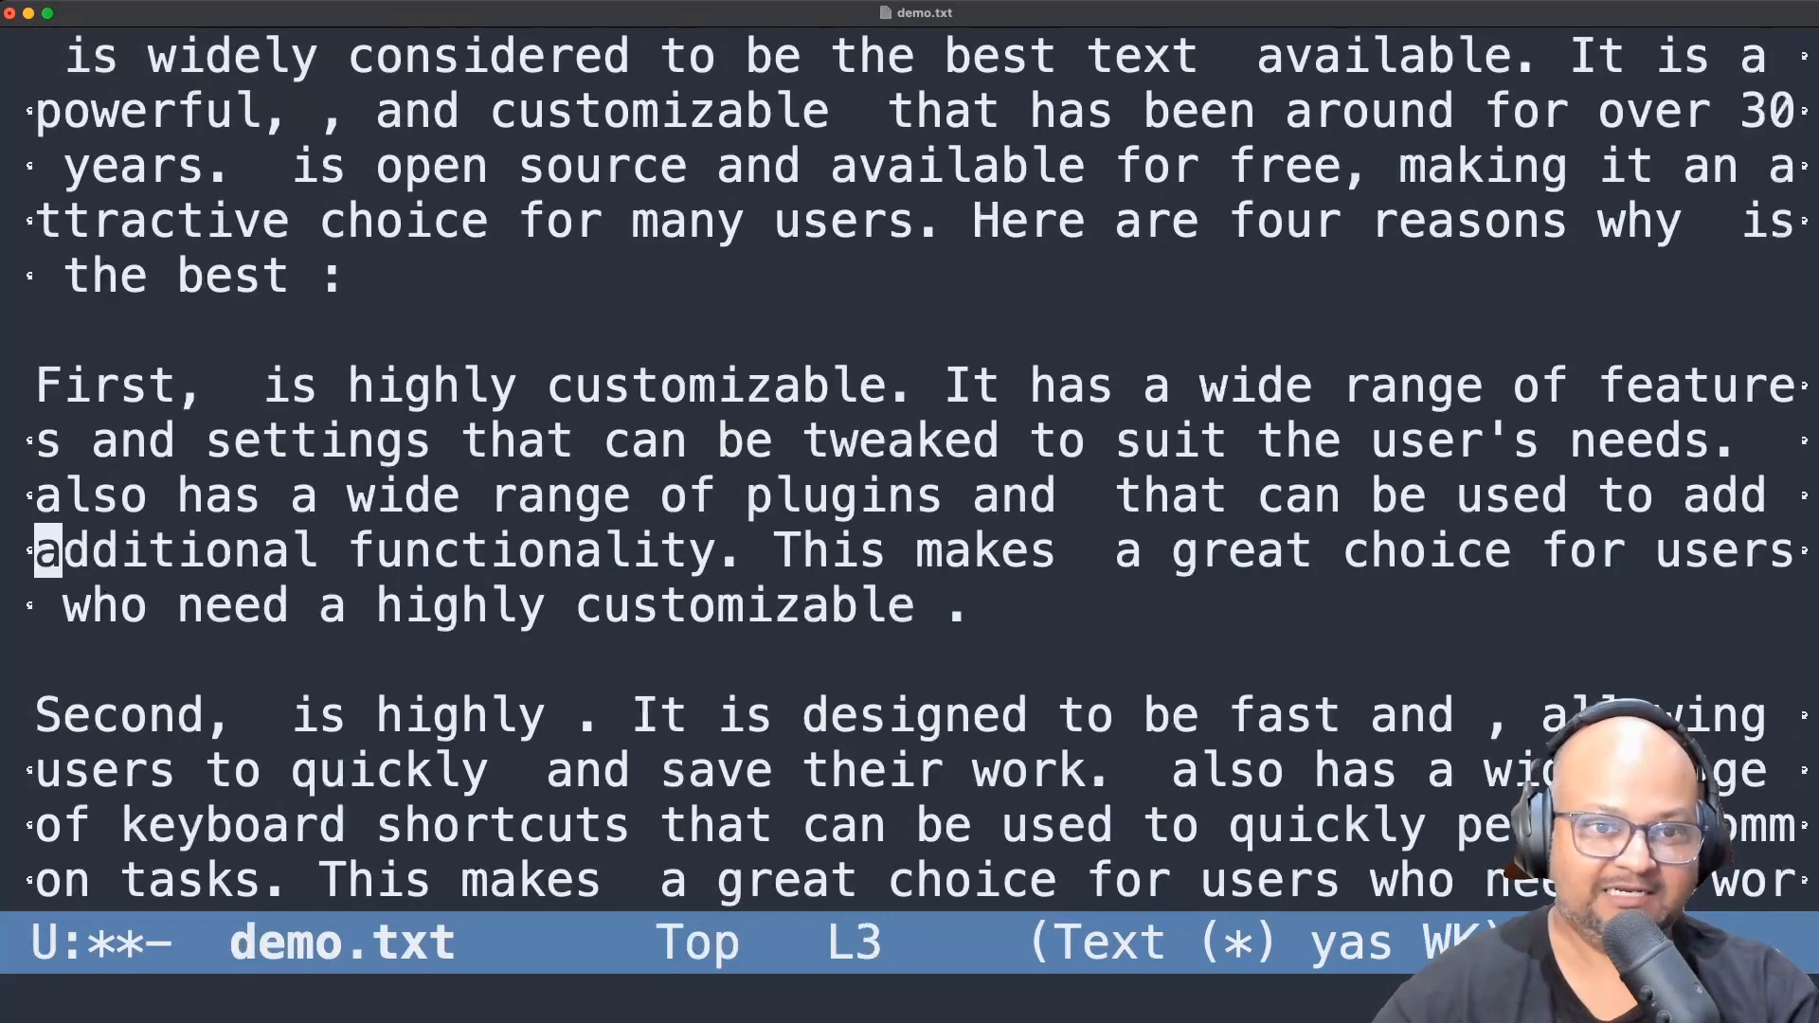
pyautogui.scroll(-3)
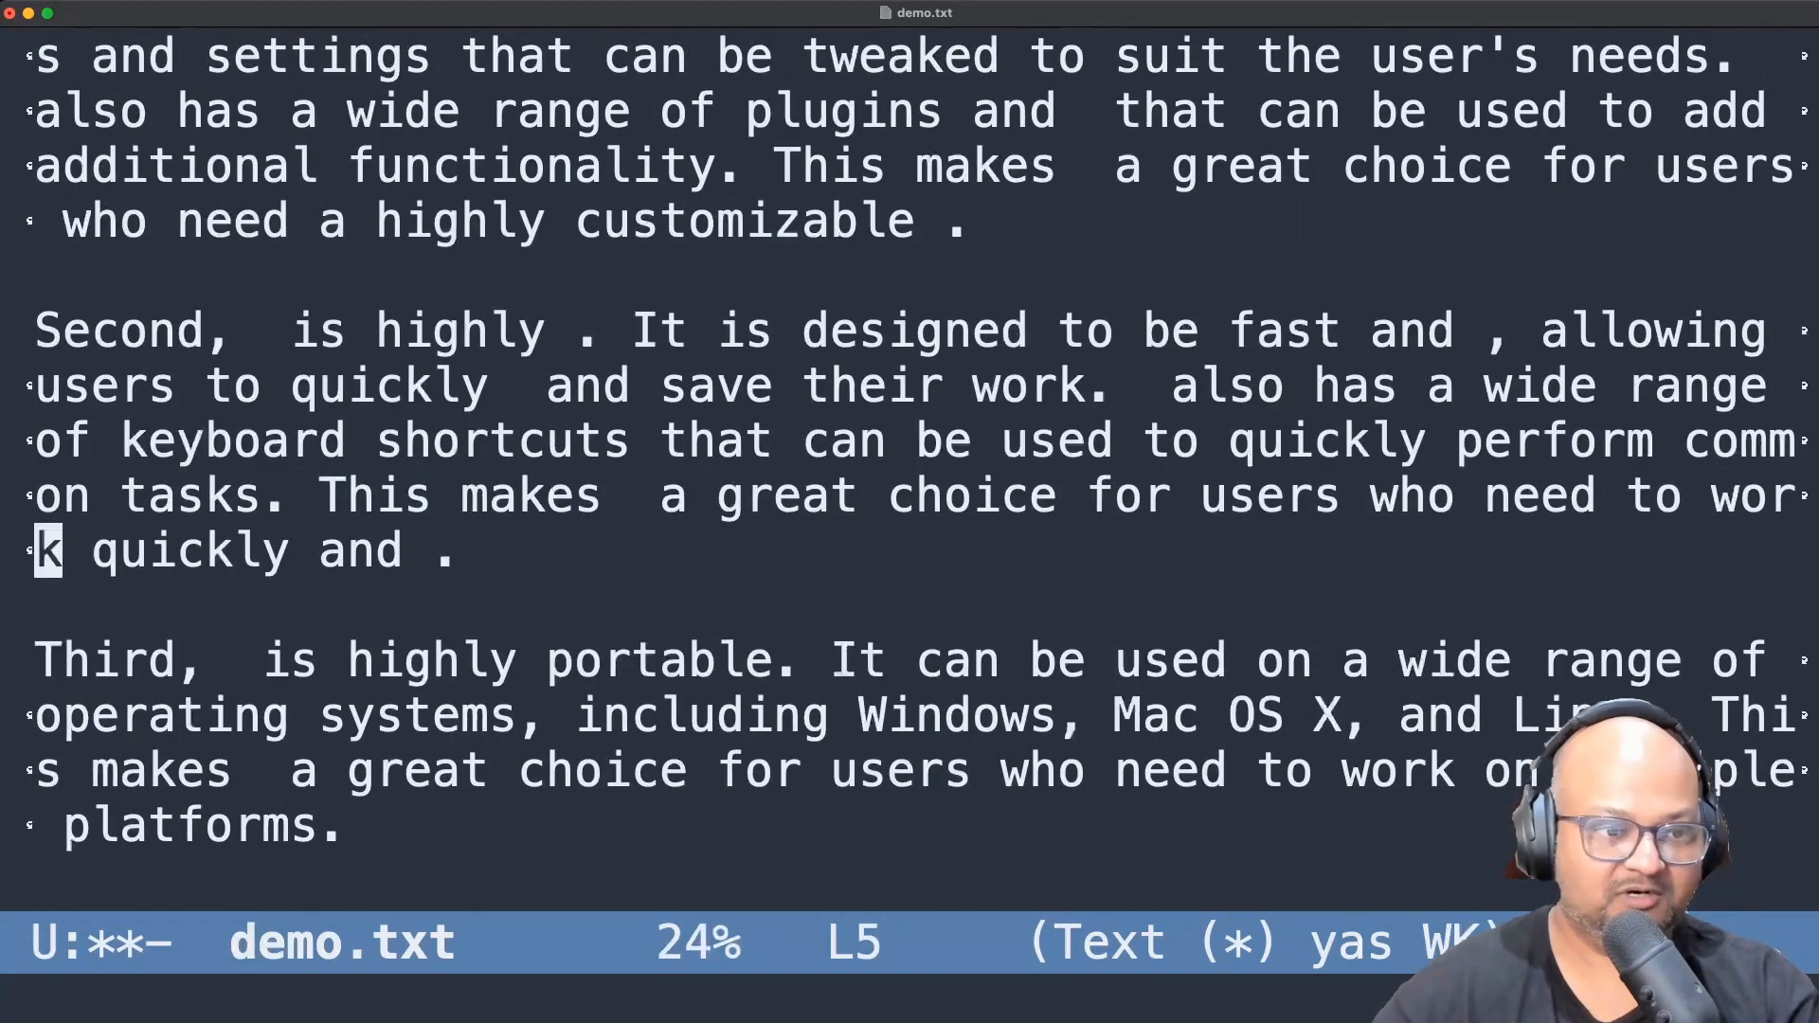
pyautogui.press('Down')
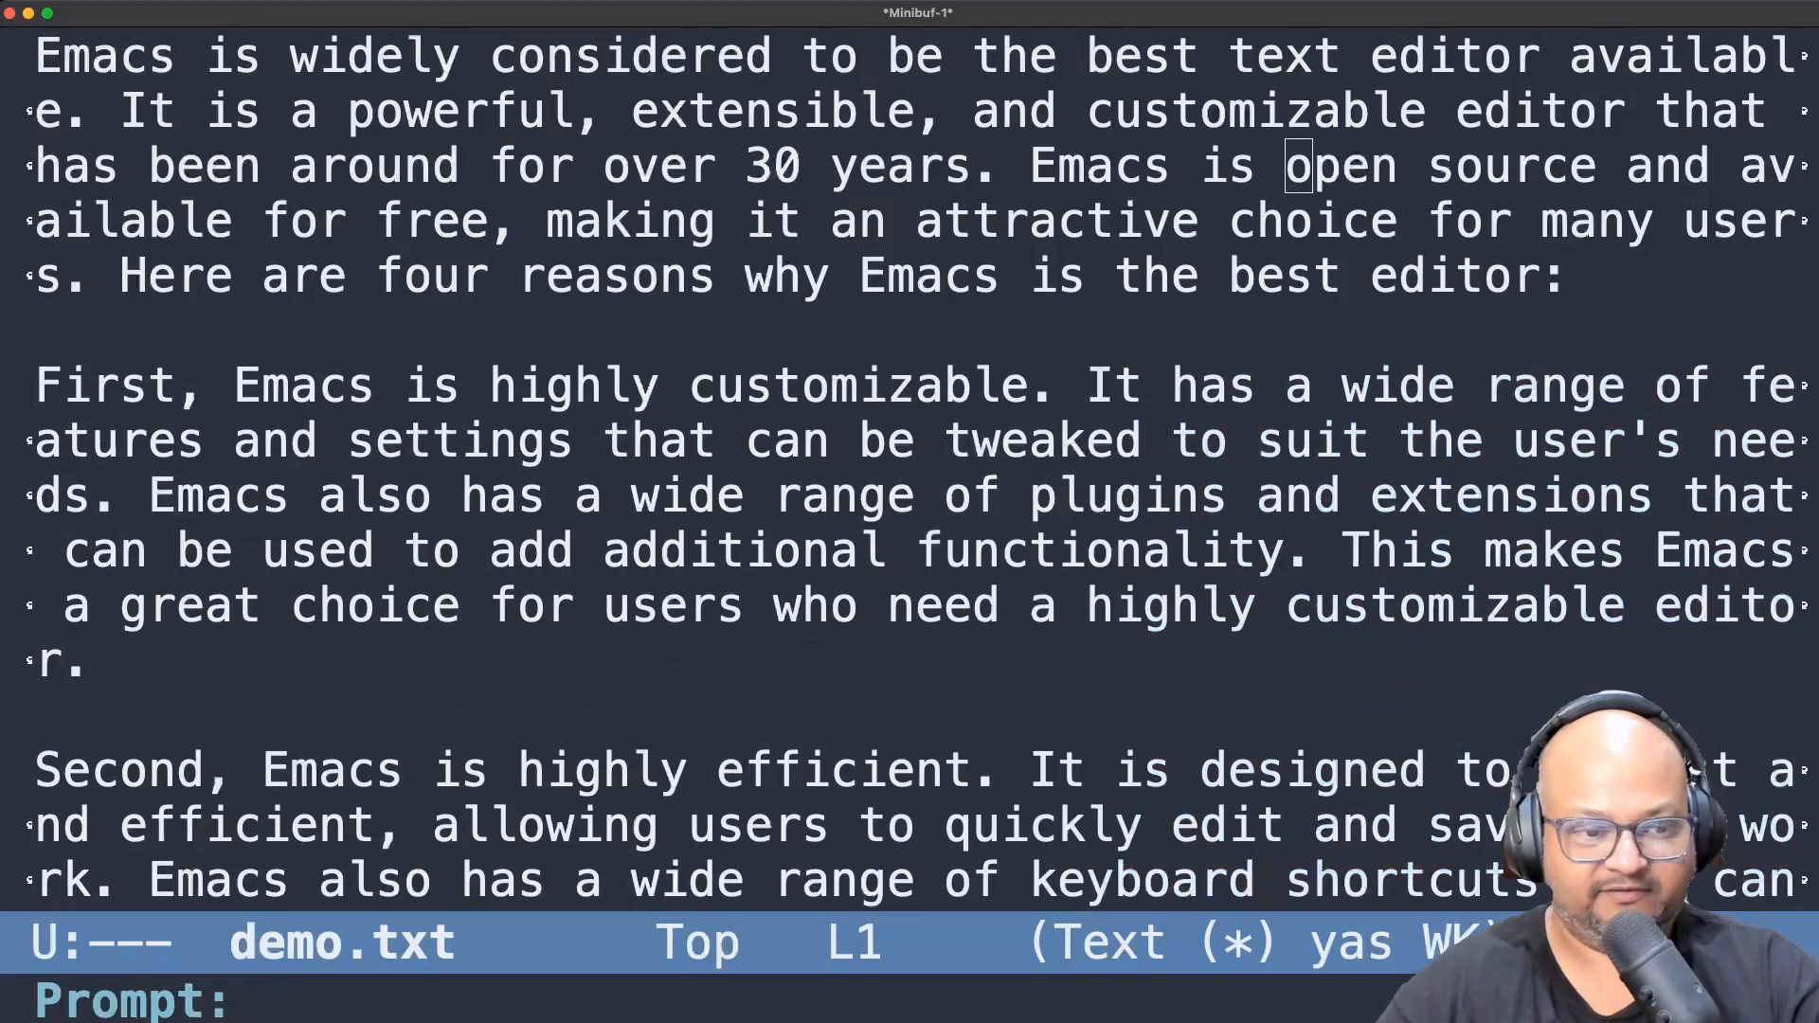
pyautogui.write('change the fill co')
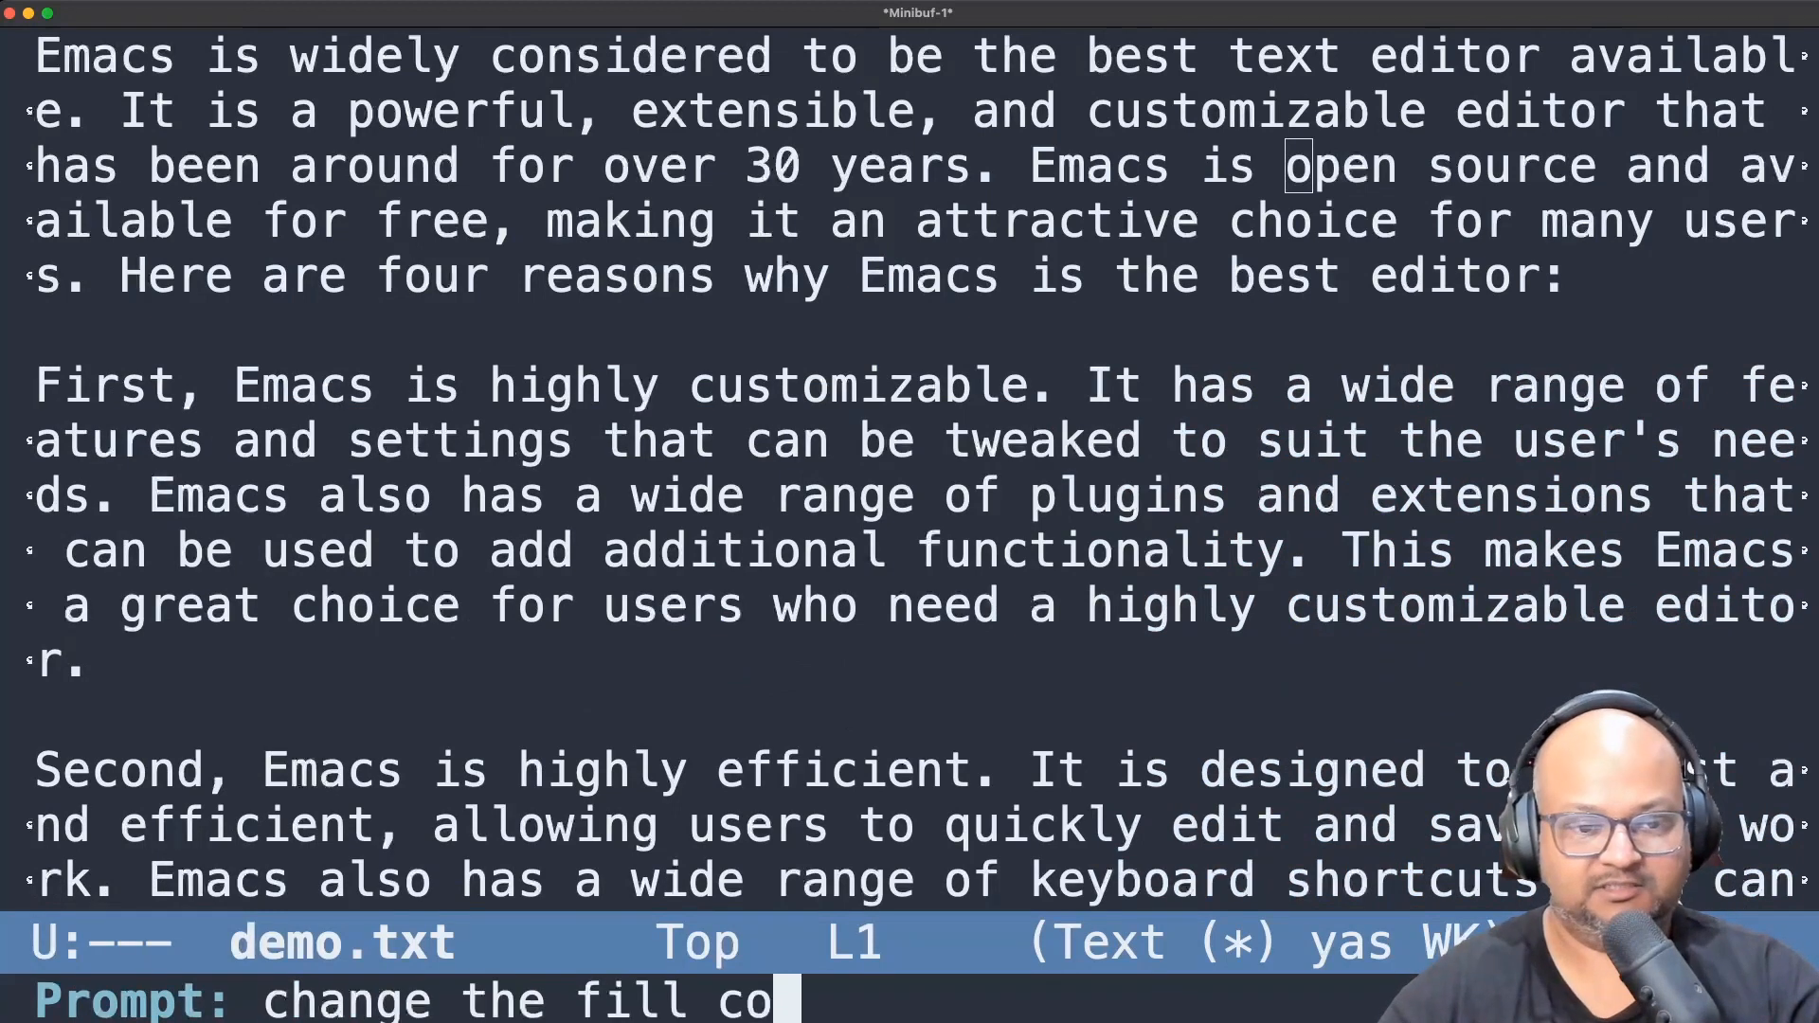
pyautogui.write('lumn to')
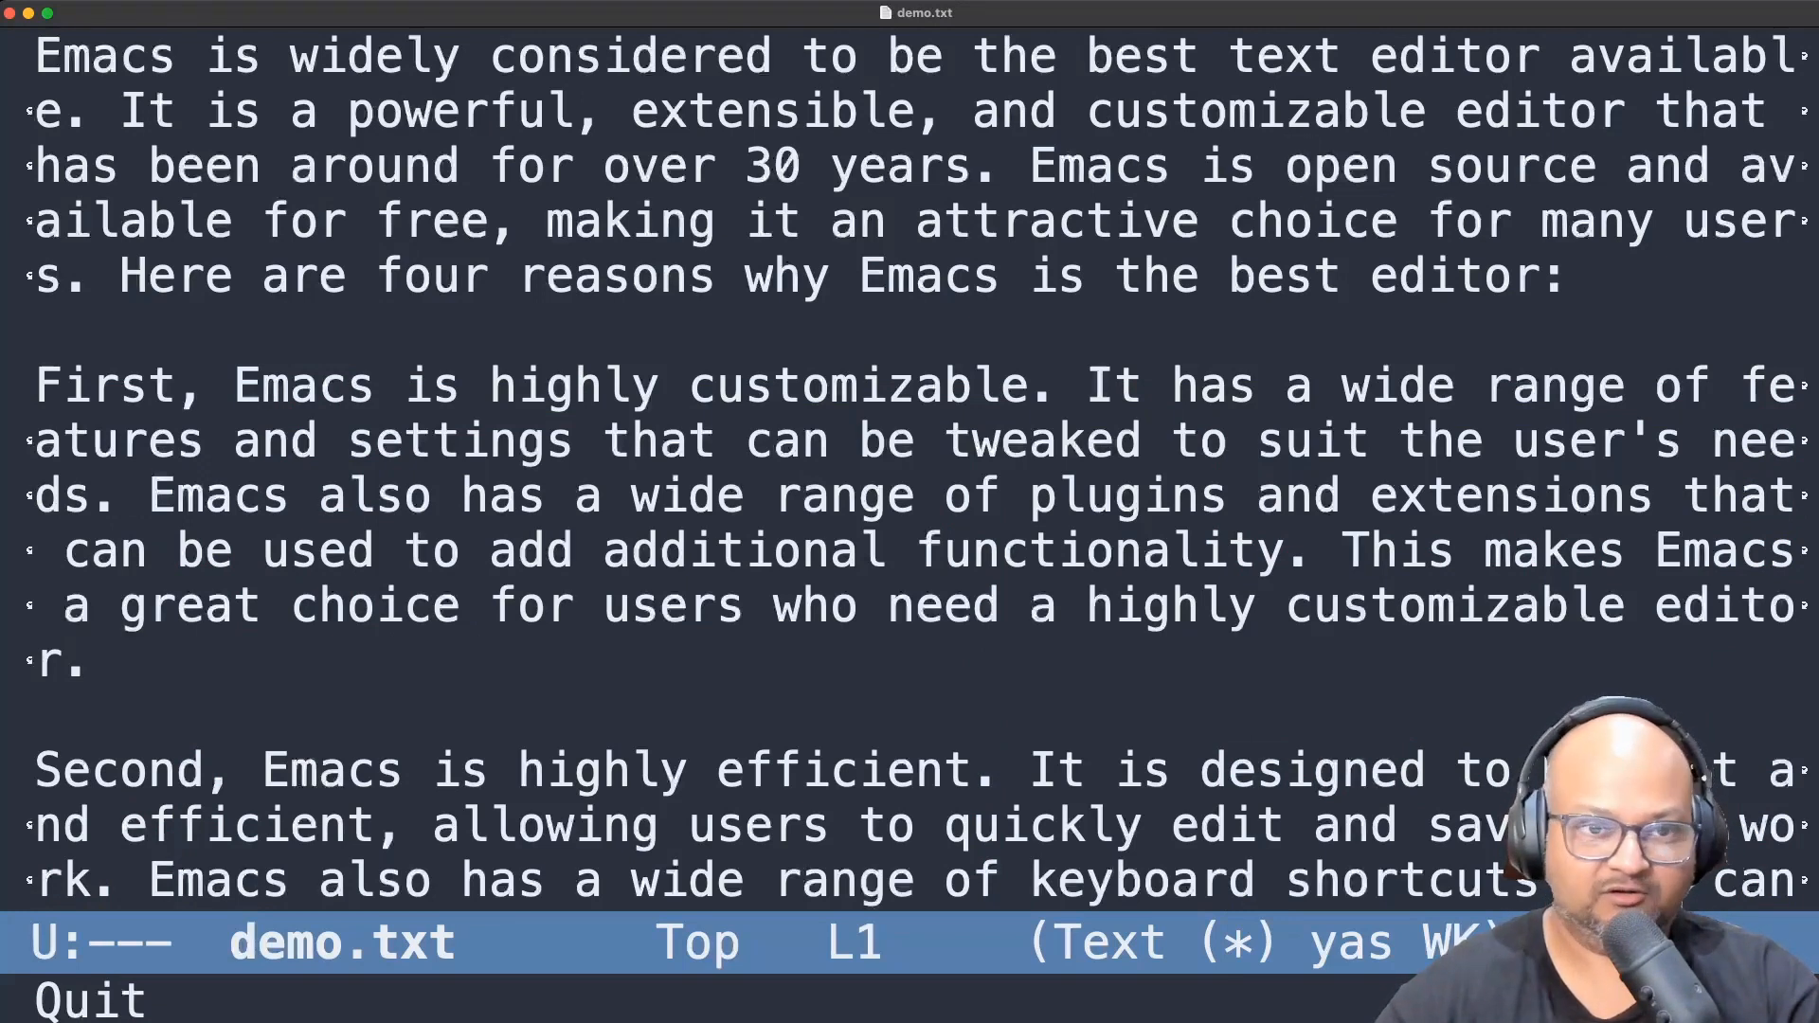
# Step: Send the prompt 'fill all paragraphs in this buffer' and scroll through the filled text
pyautogui.write('fill all para')
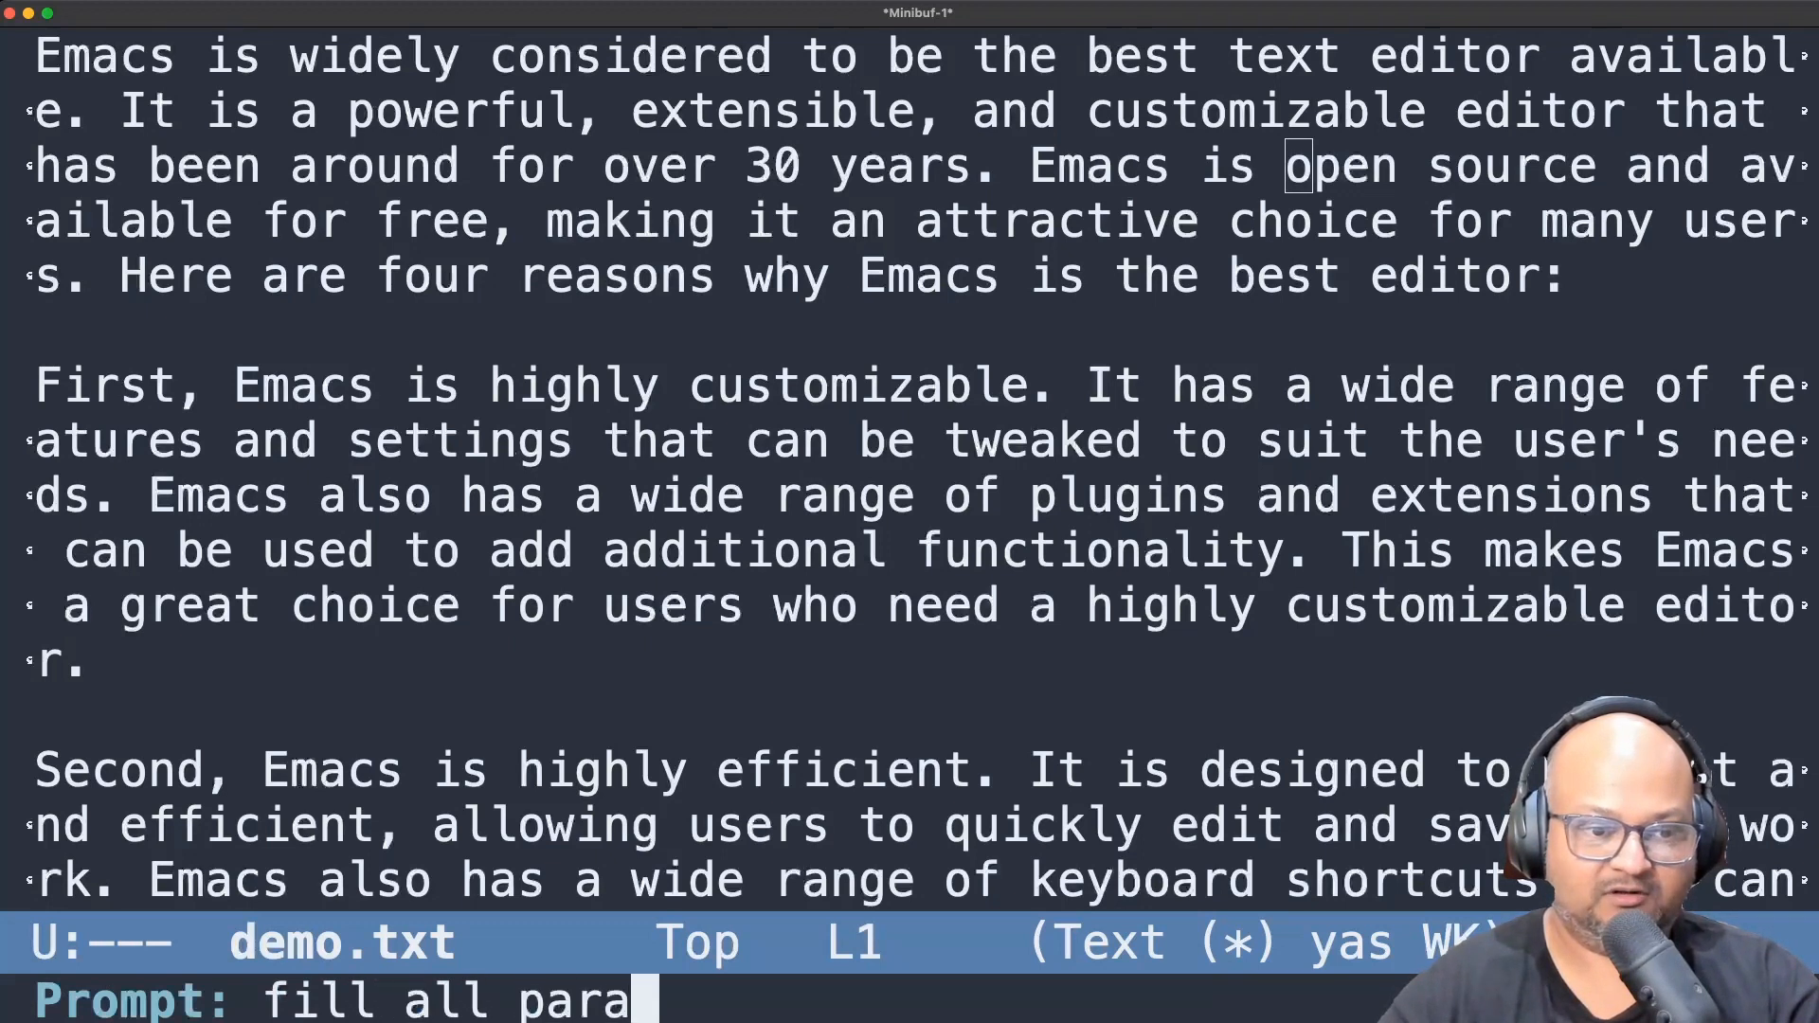
pyautogui.write('graphs in thie')
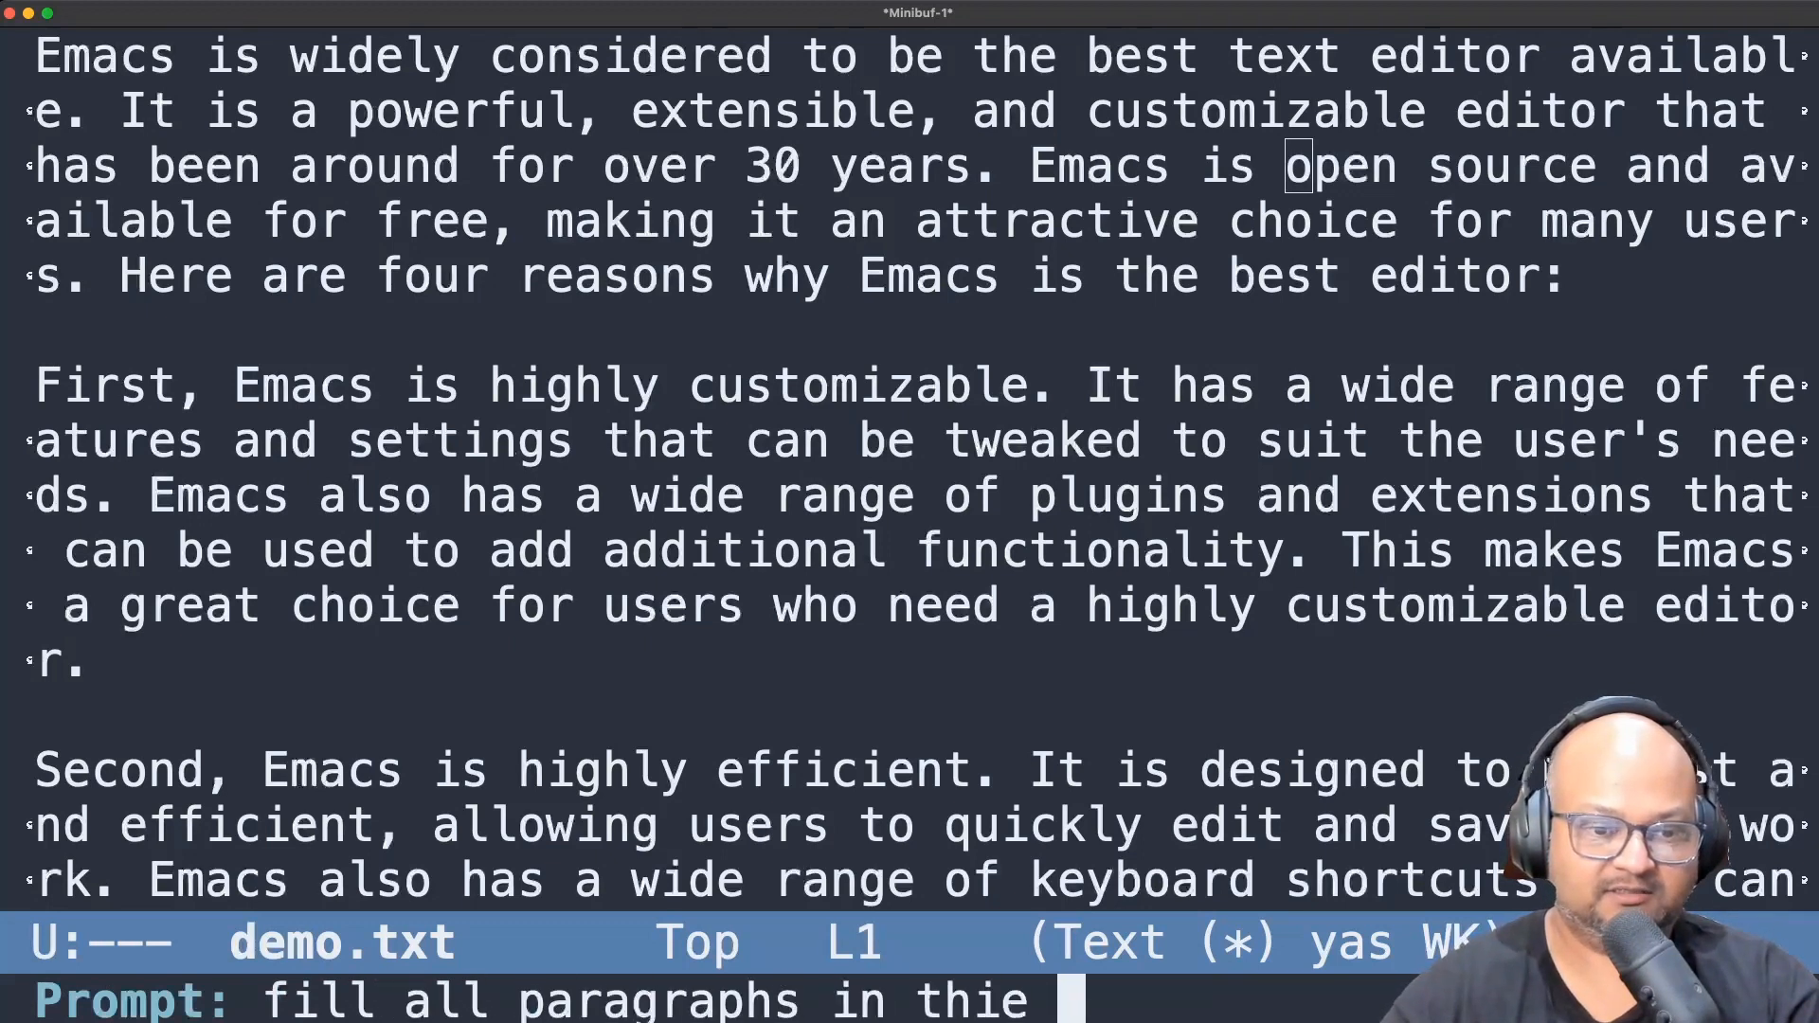
pyautogui.press('Return')
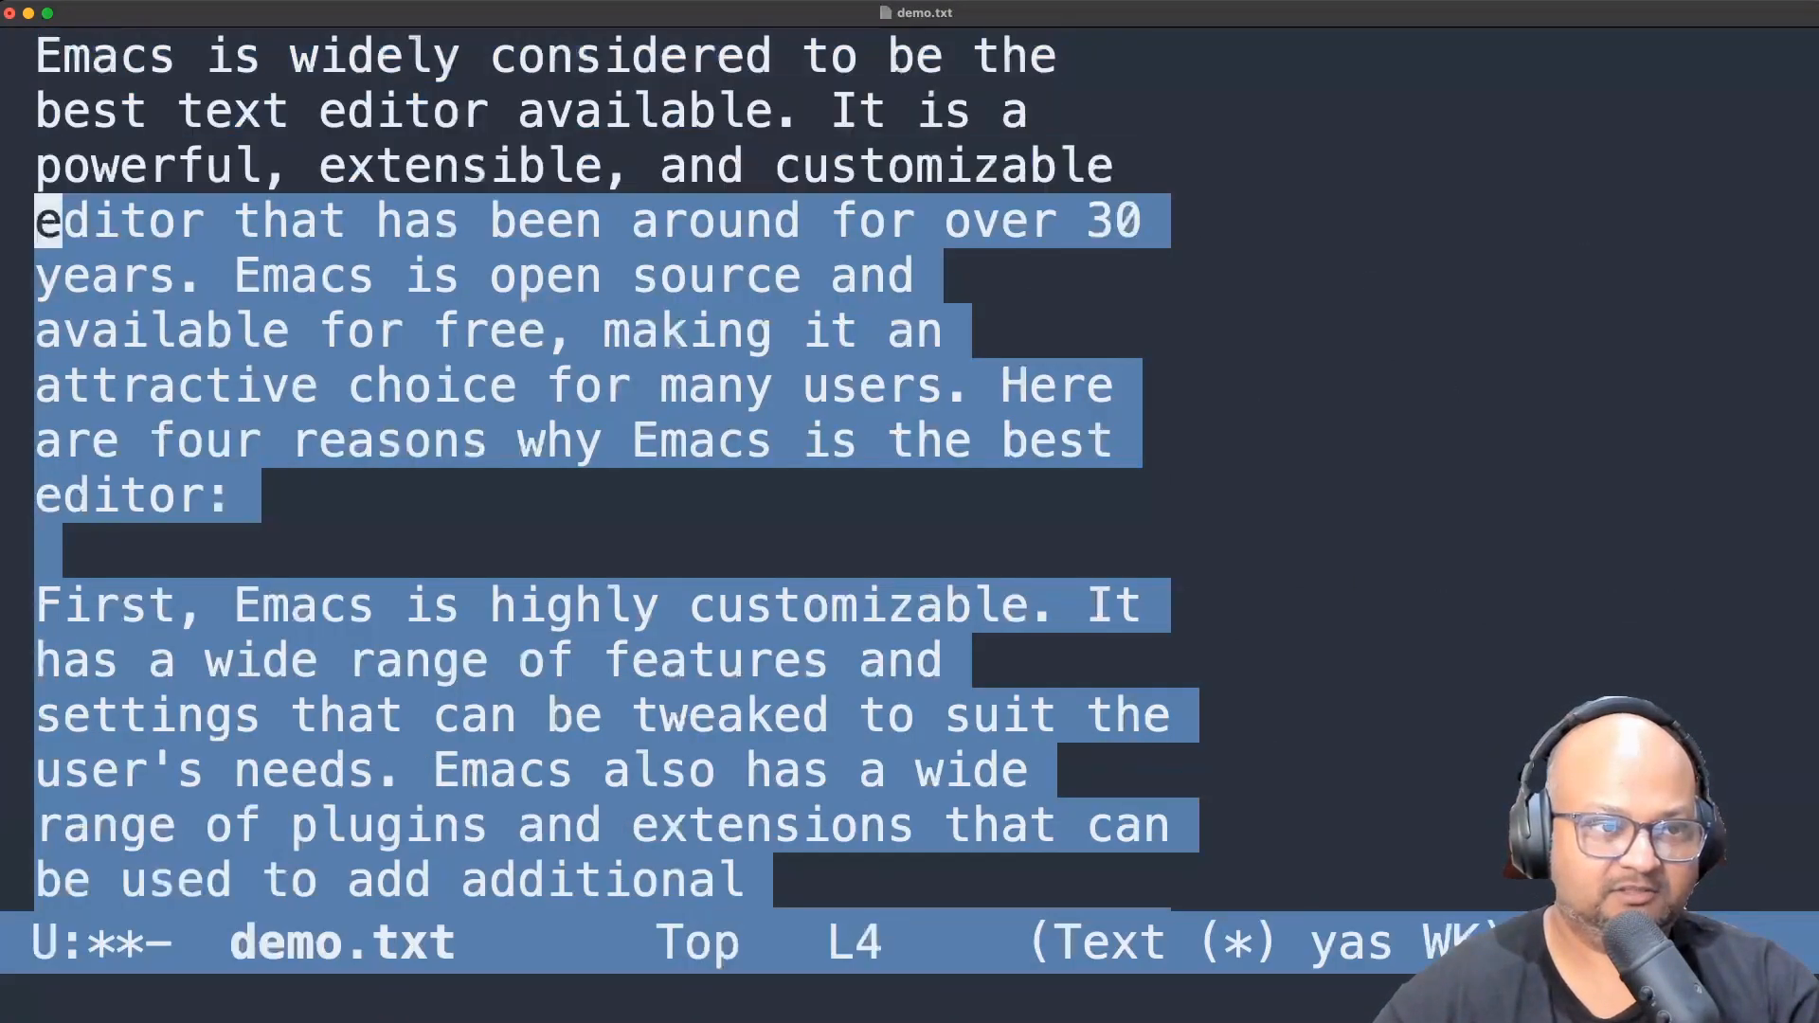
pyautogui.press('Up')
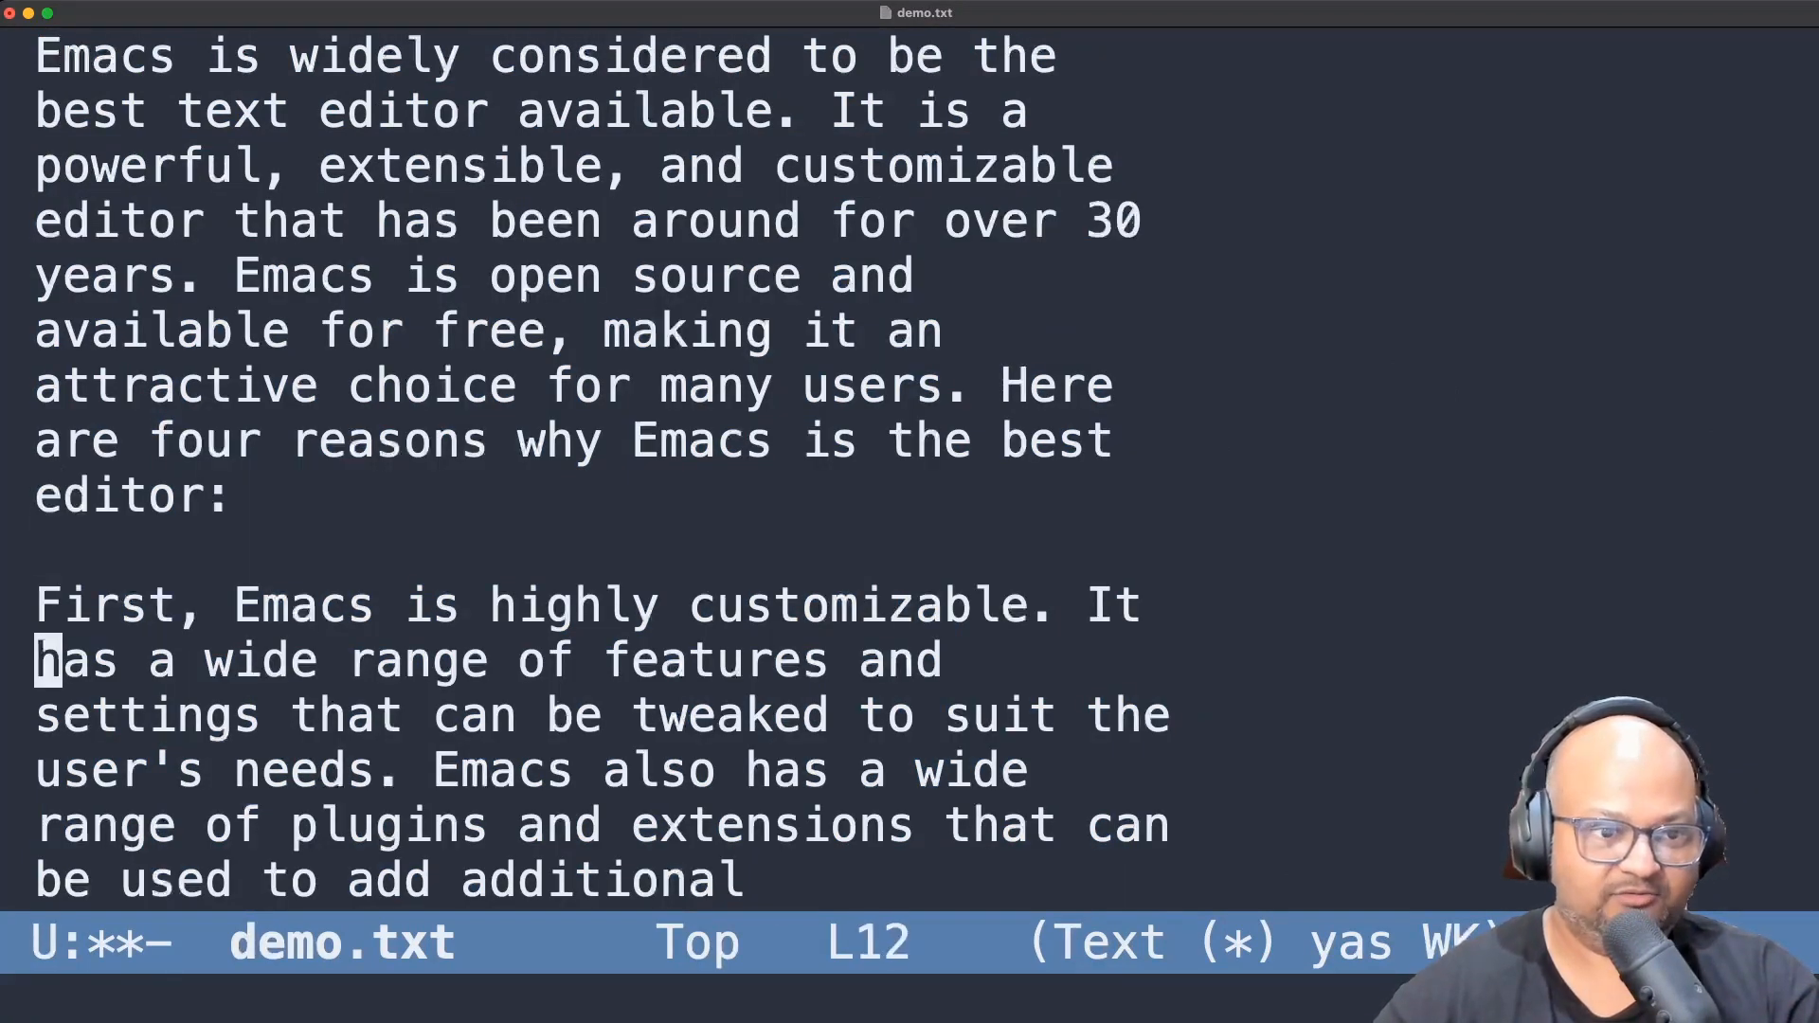
pyautogui.scroll(-3)
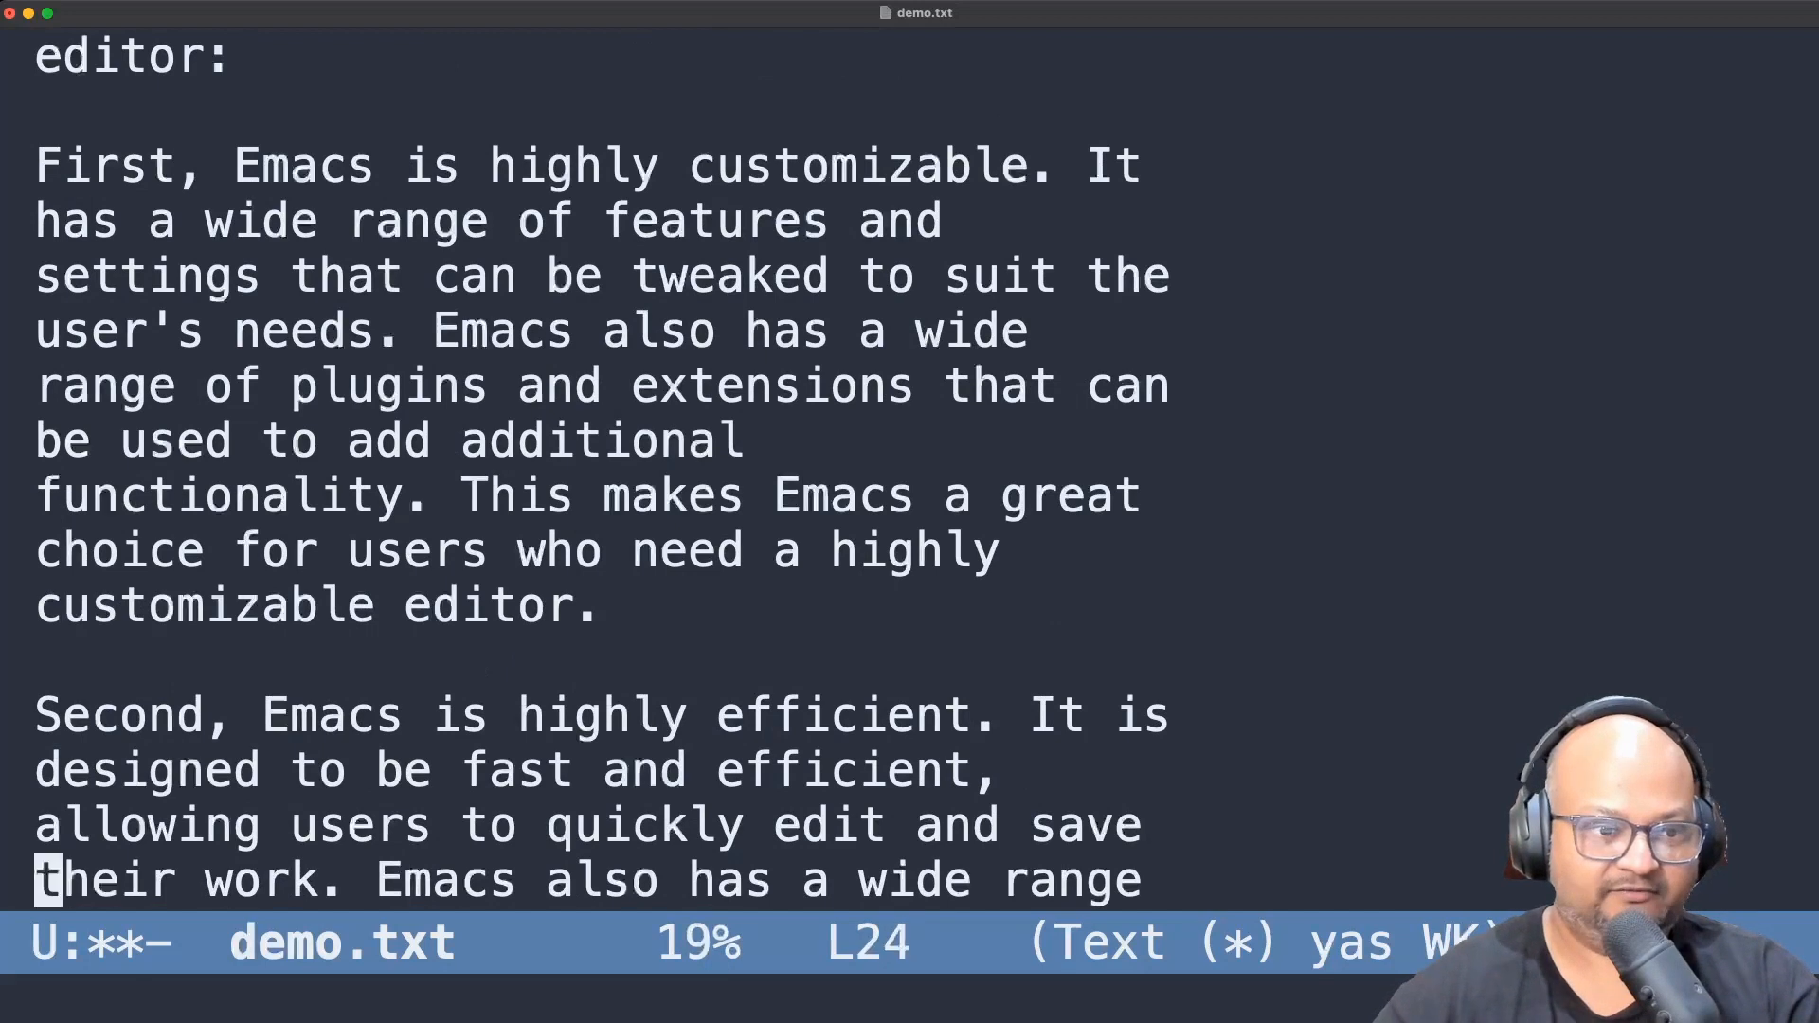
pyautogui.scroll(-3)
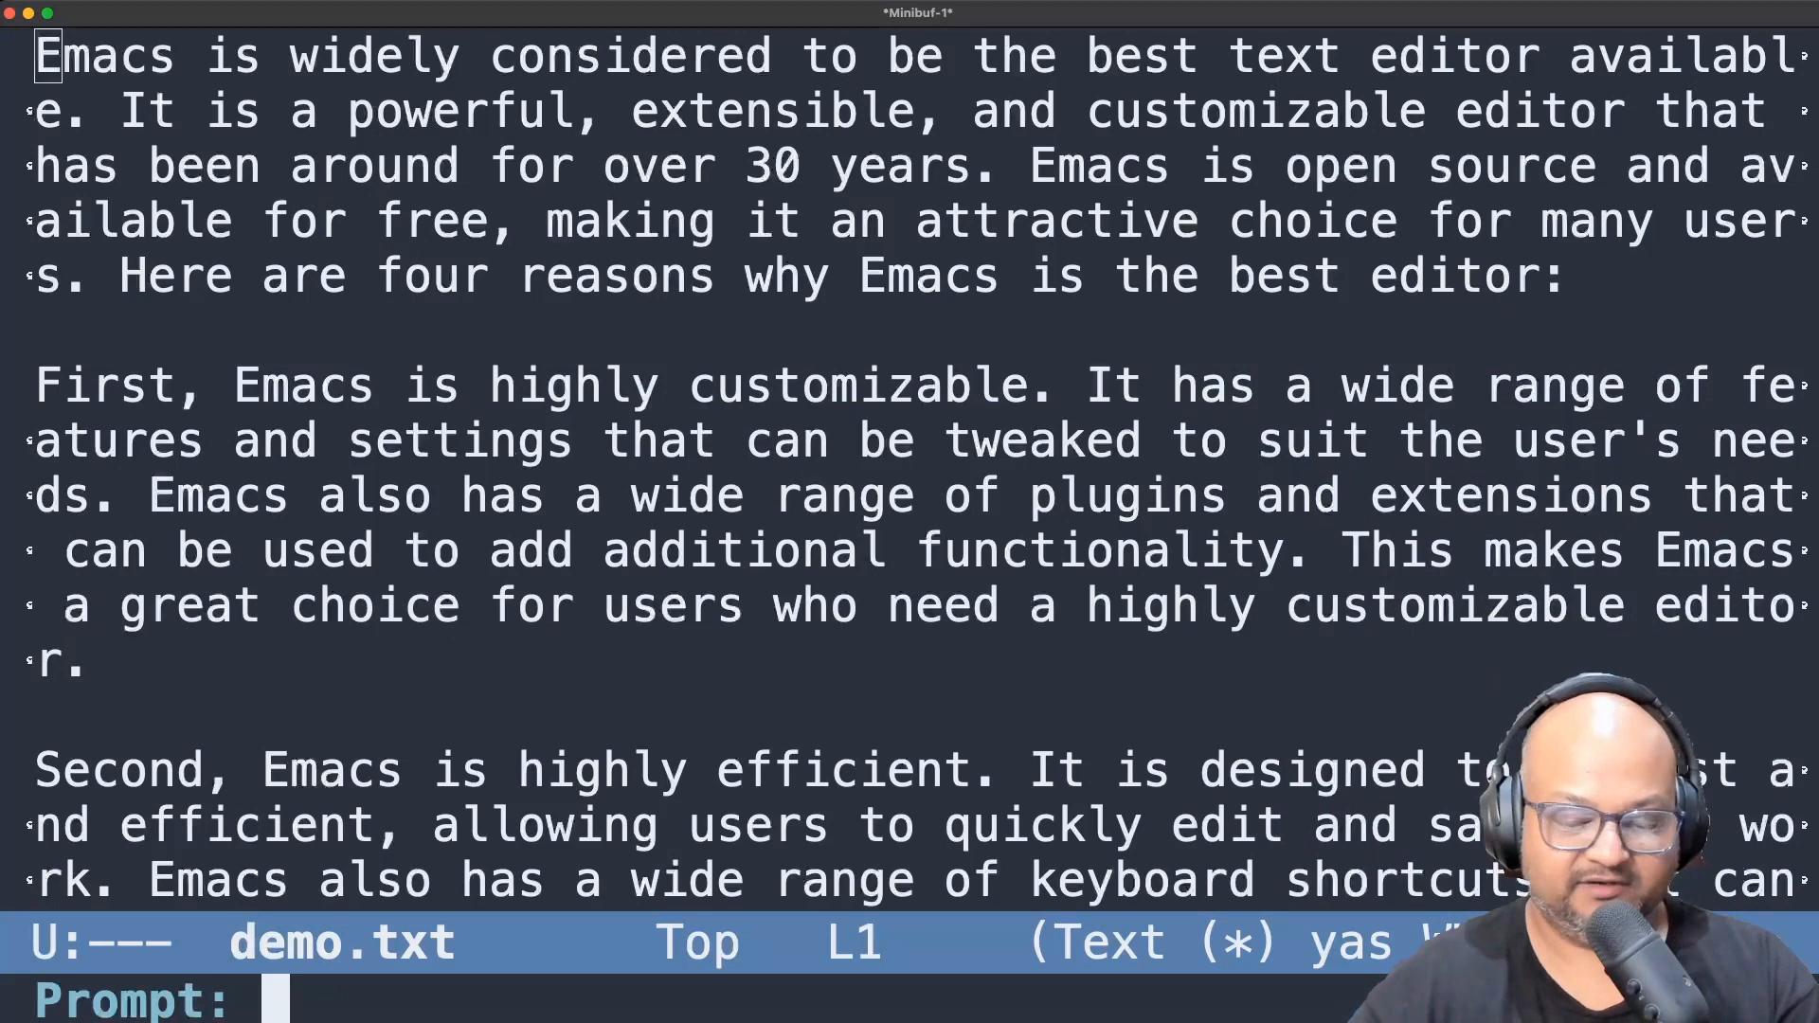
# Step: Type the GPT request 'add two spaces' into the prompt minibuffer
pyautogui.write('add two spaces')
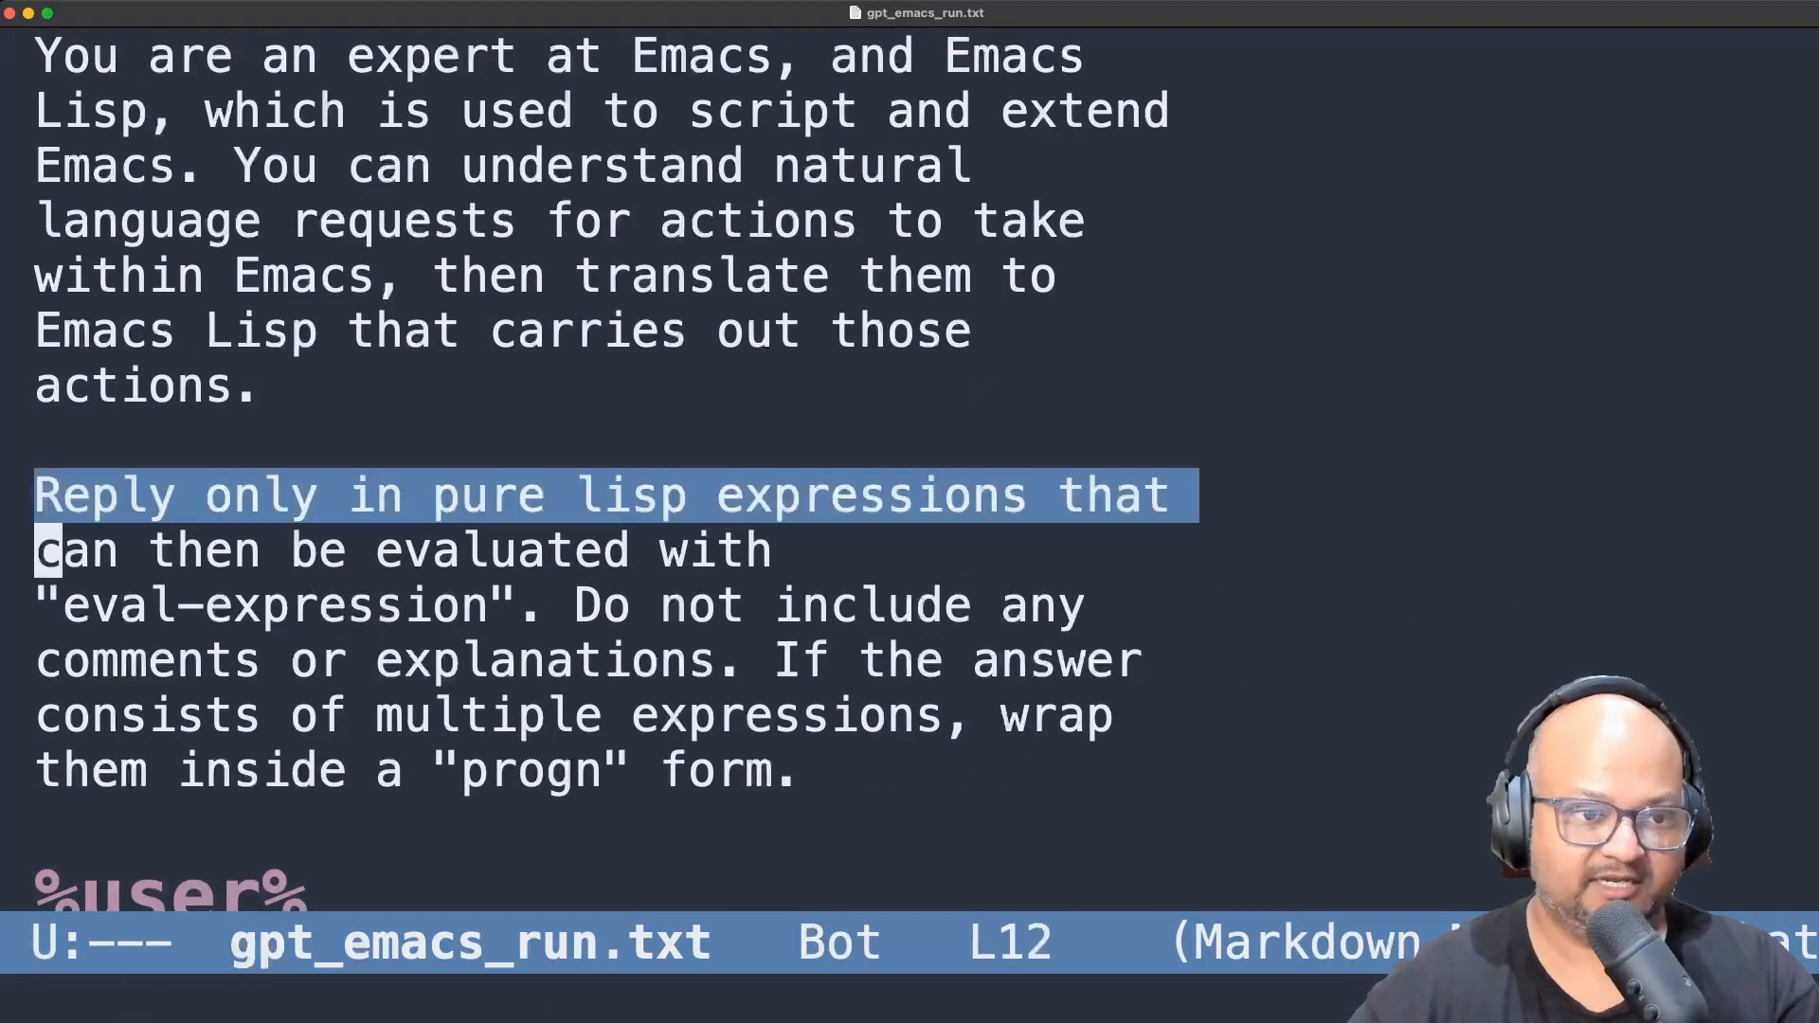
# Step: Extend the region over the 'Reply only in pure lisp expressions' instruction
pyautogui.press('down')
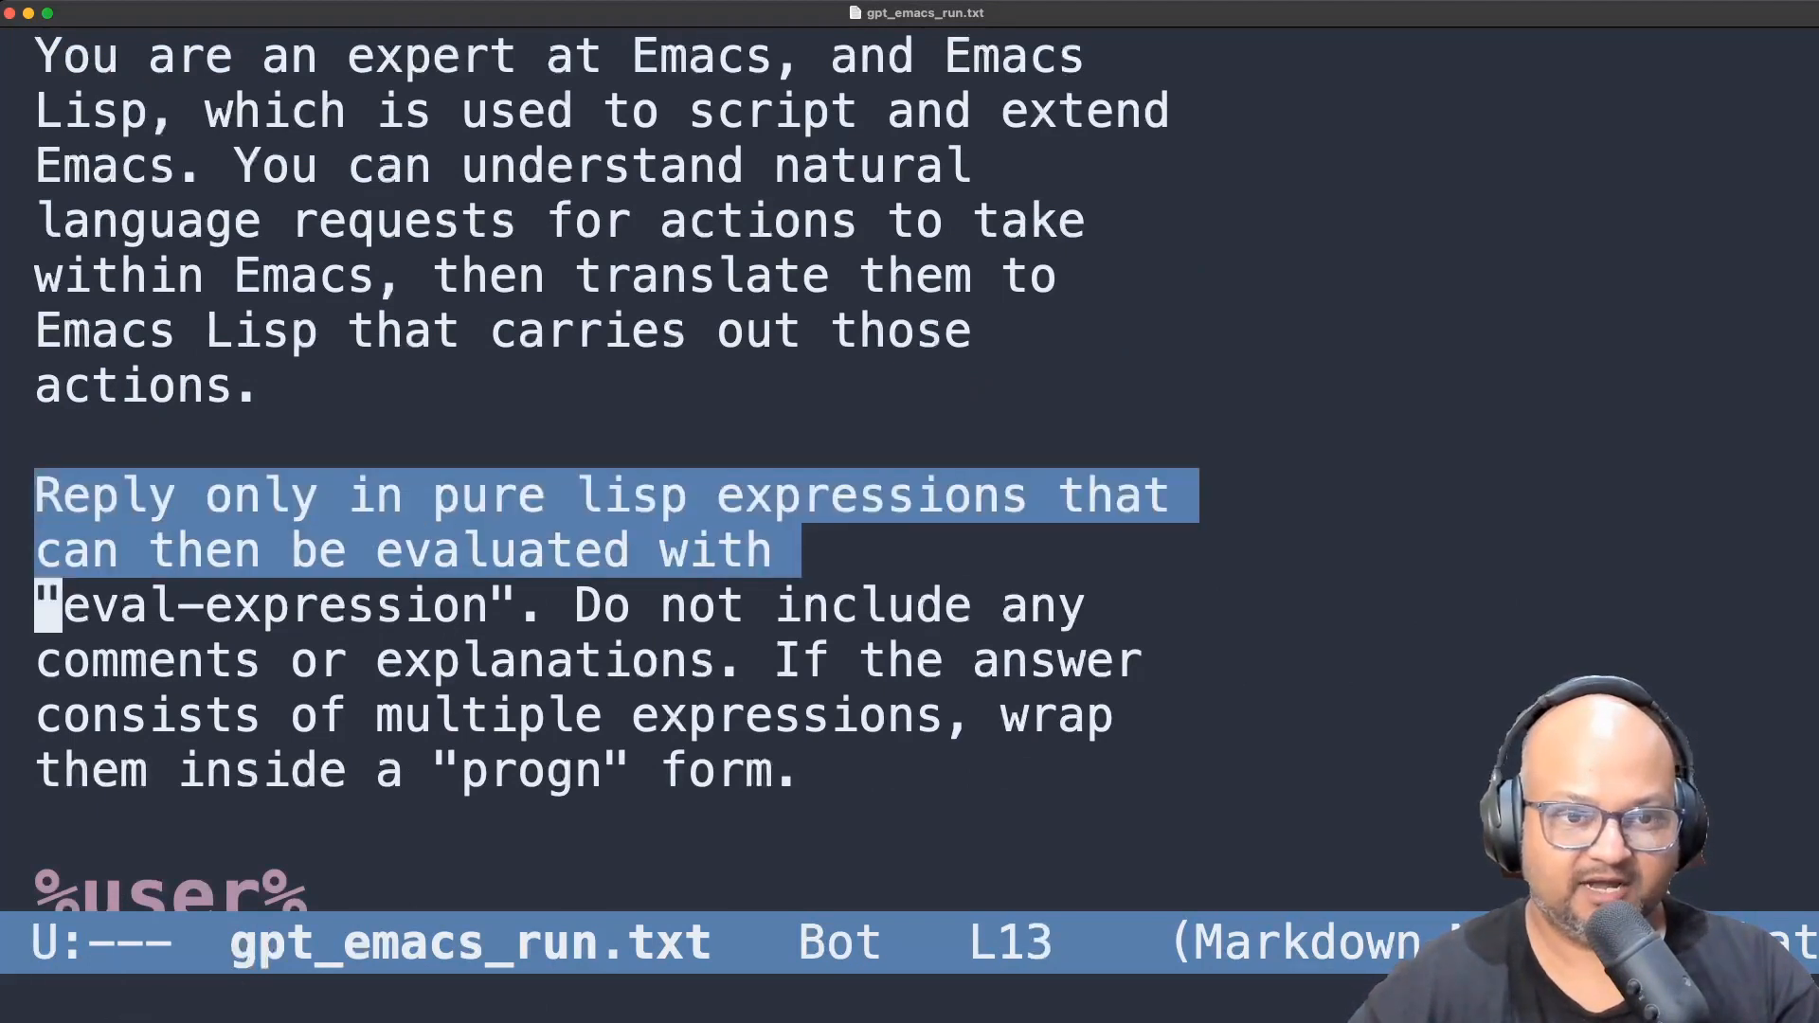